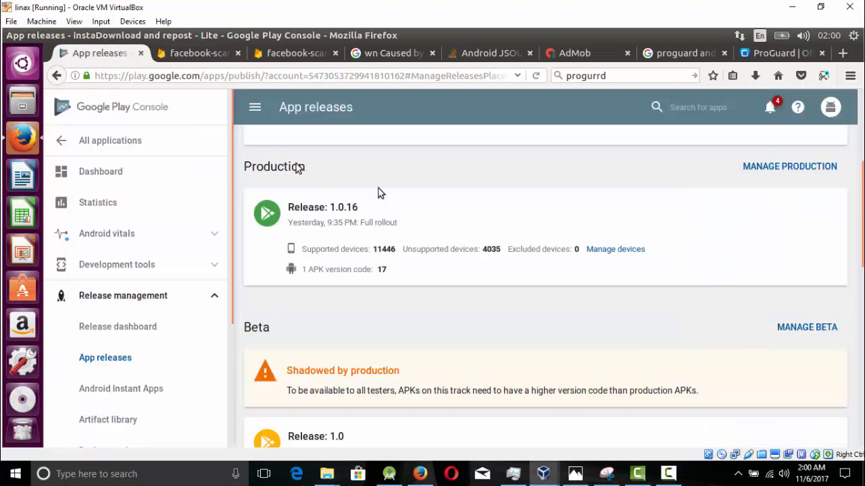
pyautogui.moveTo(399, 190)
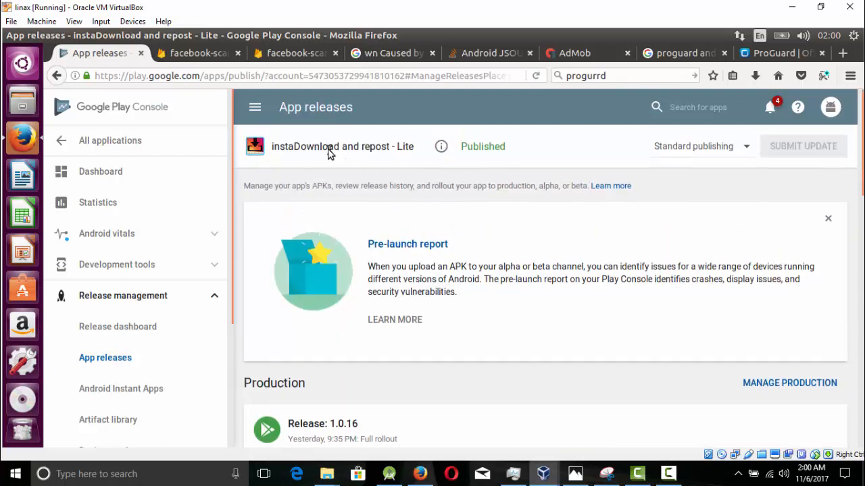
# Step: Review the Google results for the entities-xhtml.properties crash, then return to Play Console App releases
pyautogui.doubleClick(300, 146)
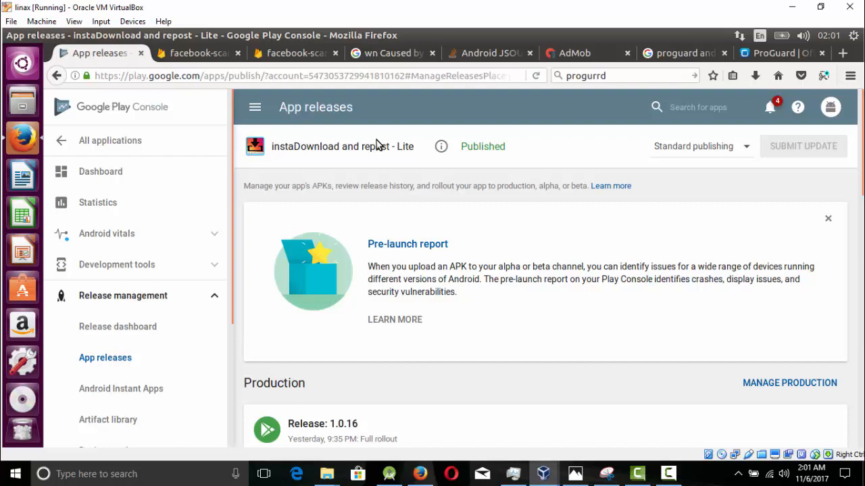
pyautogui.click(392, 53)
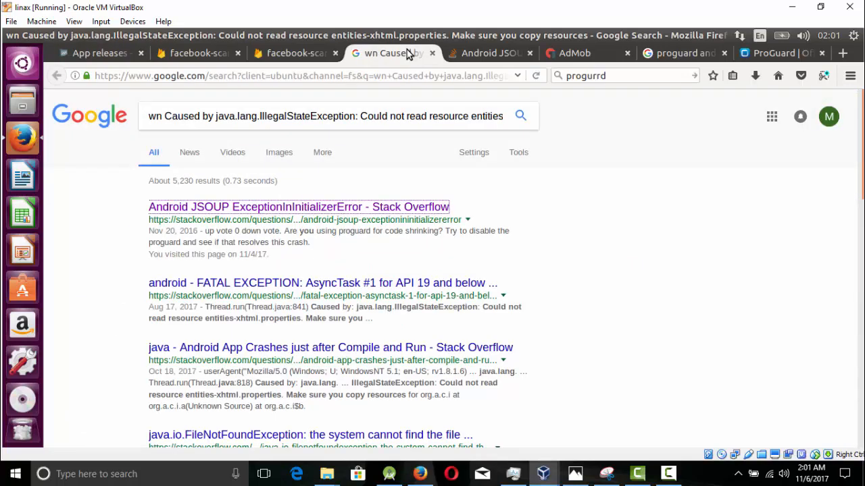
pyautogui.moveTo(390, 52)
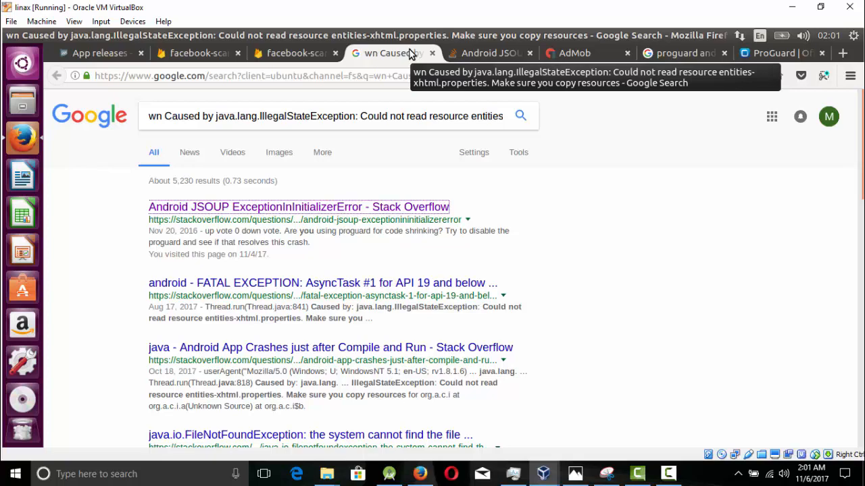
pyautogui.click(98, 53)
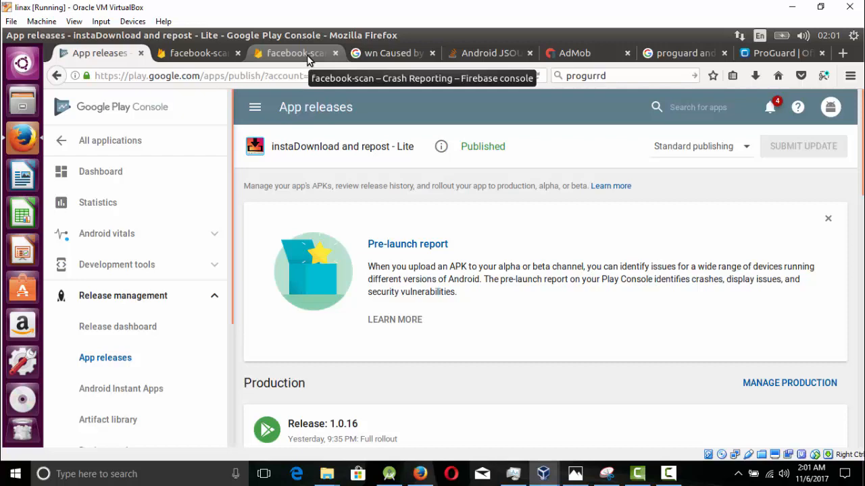
# Step: Leave the facebook-scan RuntimeException issue for the Crash Reporting dashboard and its open fatal issues
pyautogui.click(294, 52)
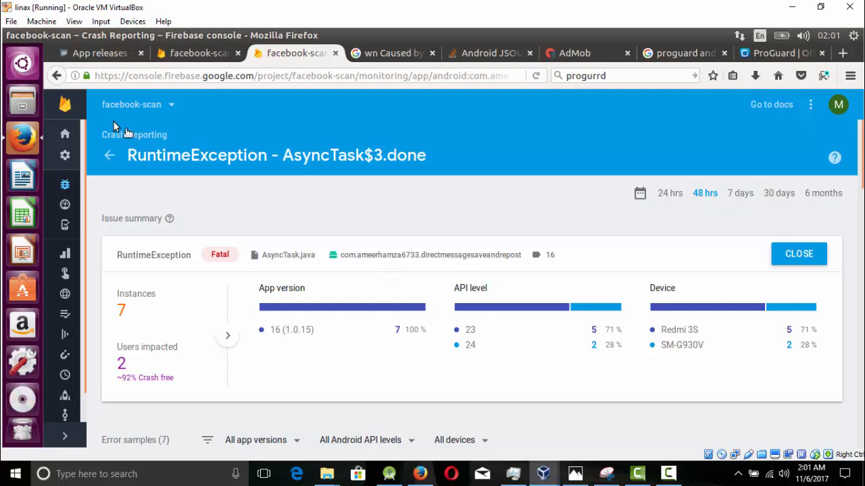
pyautogui.moveTo(498, 199)
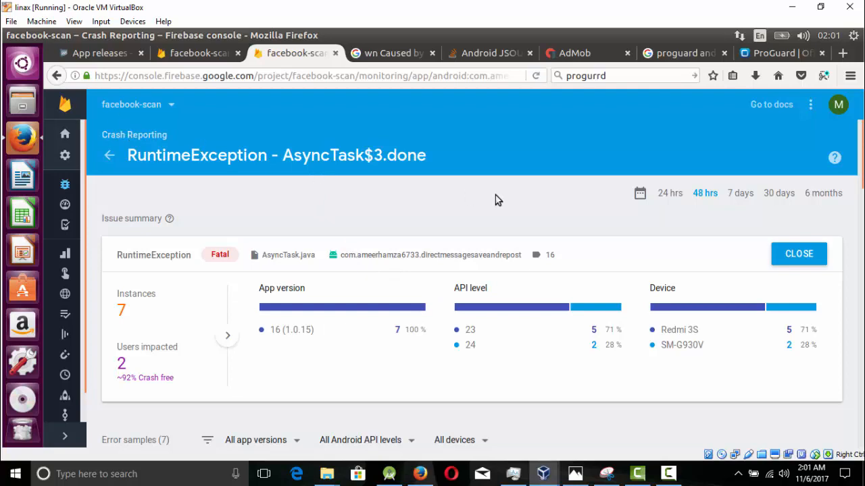
pyautogui.moveTo(721, 205)
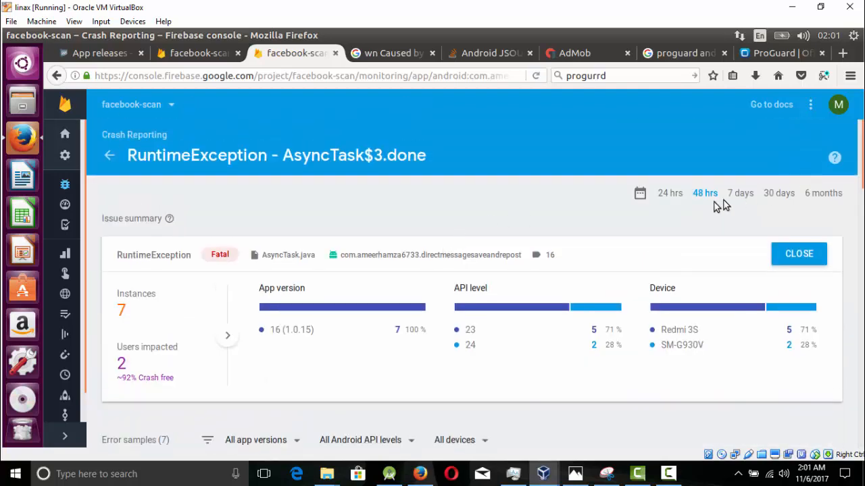
pyautogui.moveTo(706, 197)
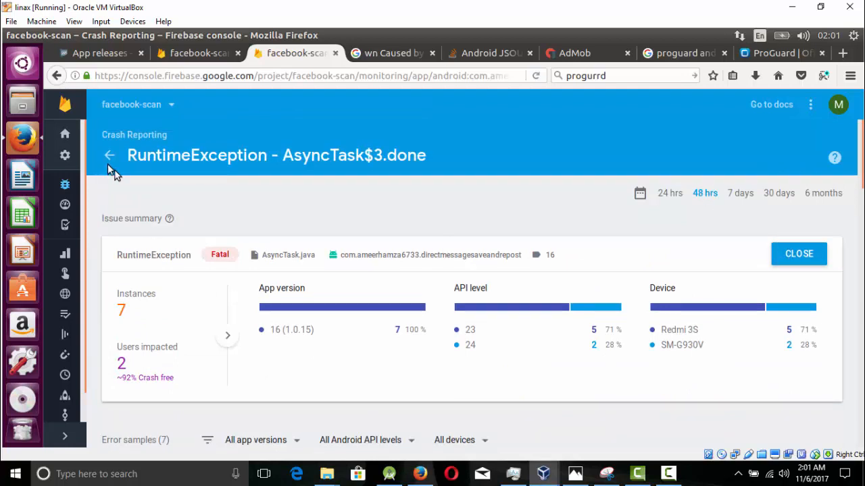
pyautogui.click(110, 154)
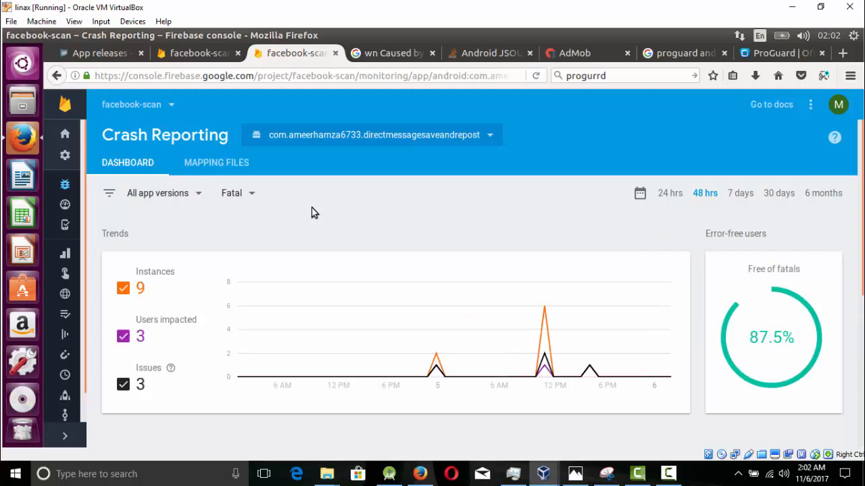
pyautogui.moveTo(673, 242)
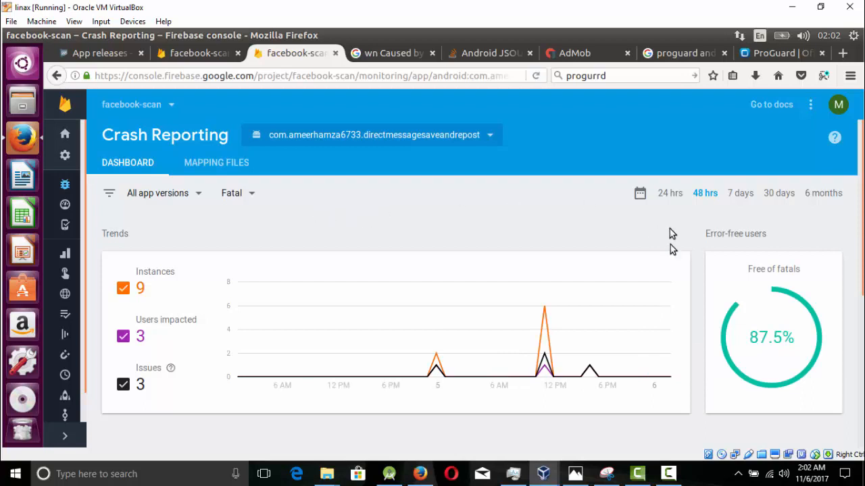
pyautogui.moveTo(705, 206)
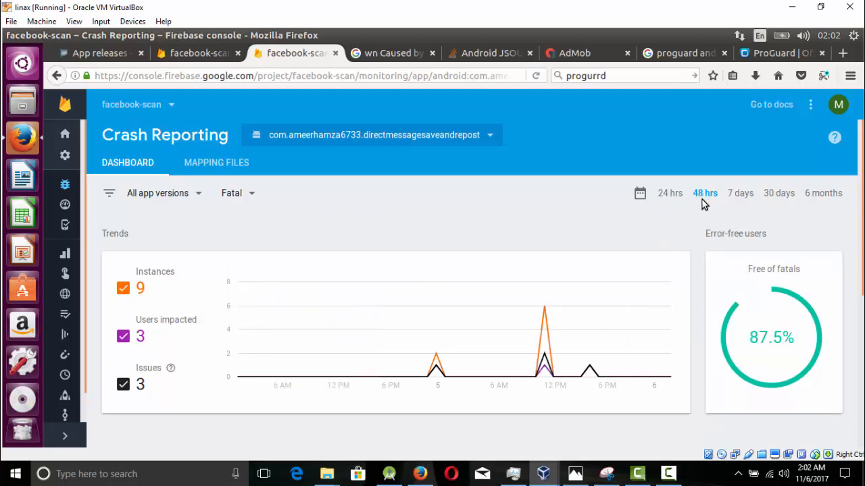
pyautogui.moveTo(469, 160)
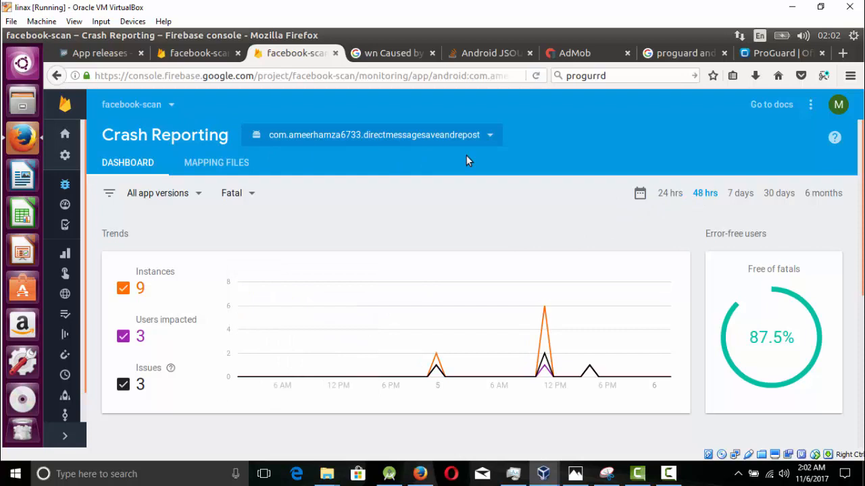
pyautogui.moveTo(695, 201)
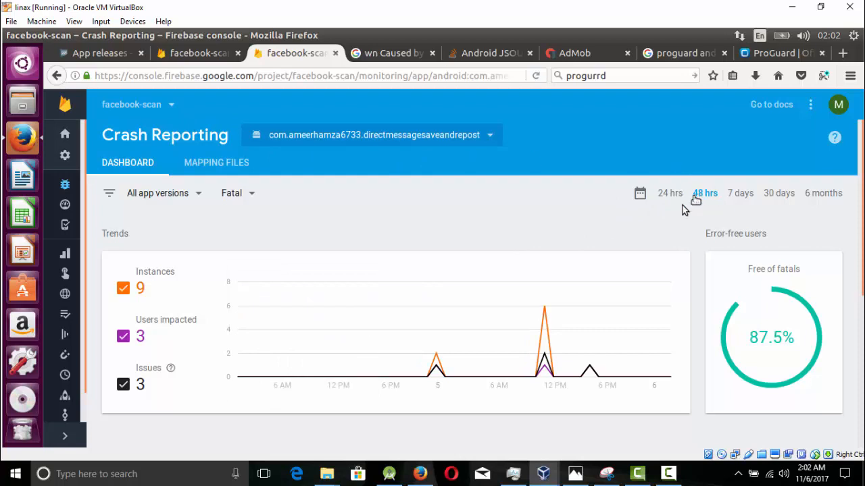
pyautogui.moveTo(544, 317)
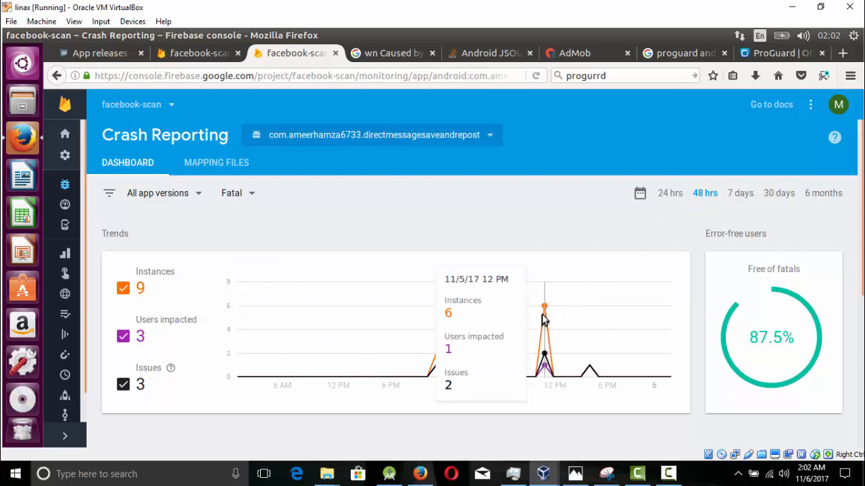
pyautogui.moveTo(544, 304)
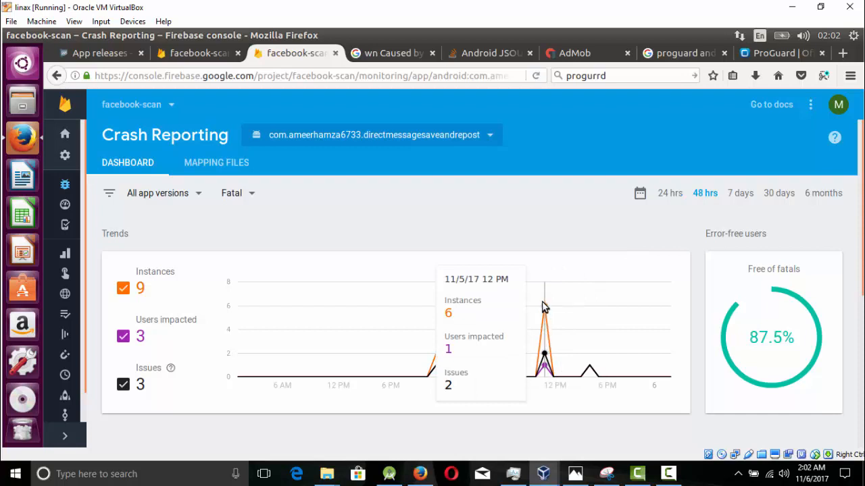
pyautogui.moveTo(546, 314)
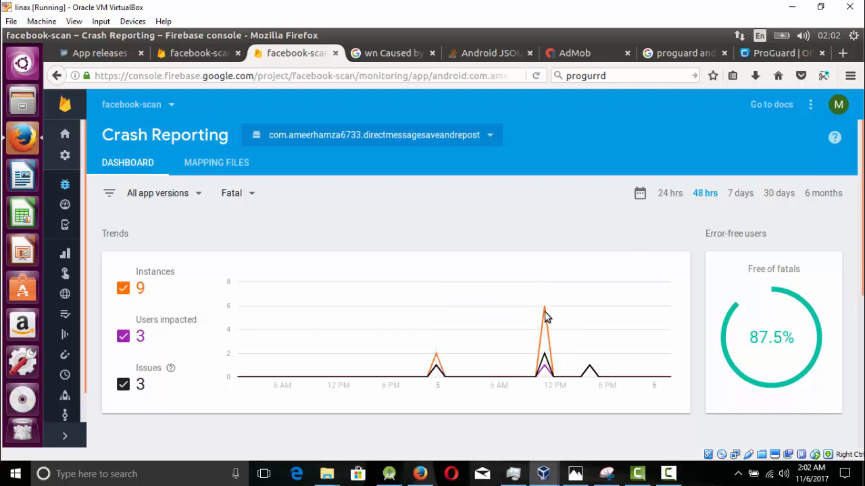
pyautogui.moveTo(545, 317)
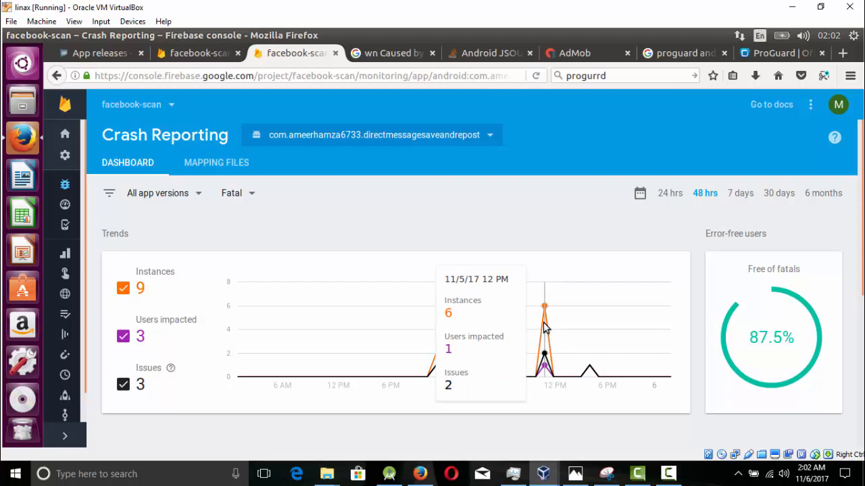
pyautogui.scroll(-3)
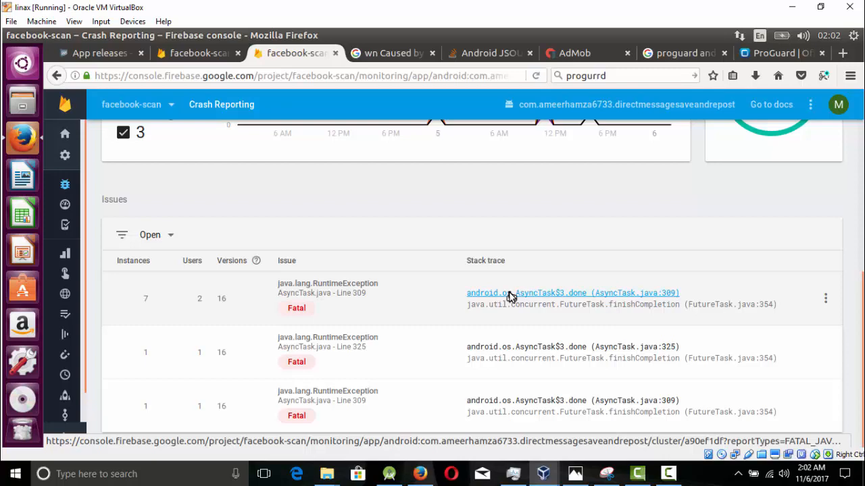
pyautogui.click(572, 292)
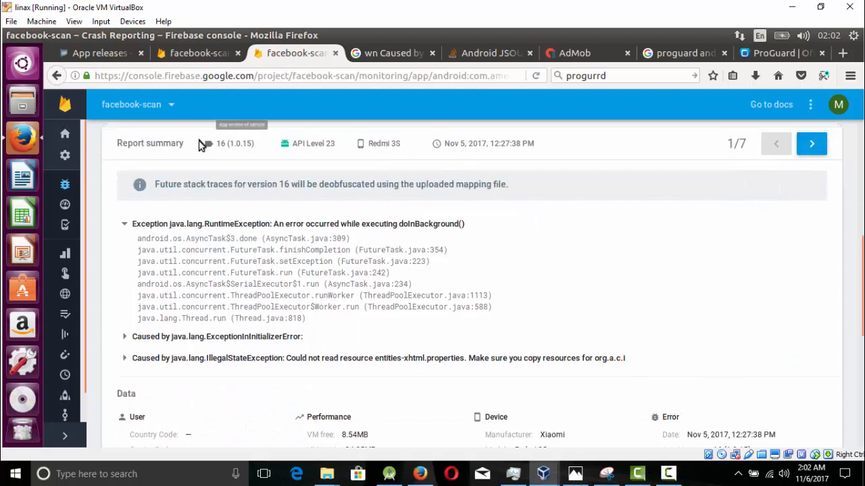
pyautogui.doubleClick(313, 144)
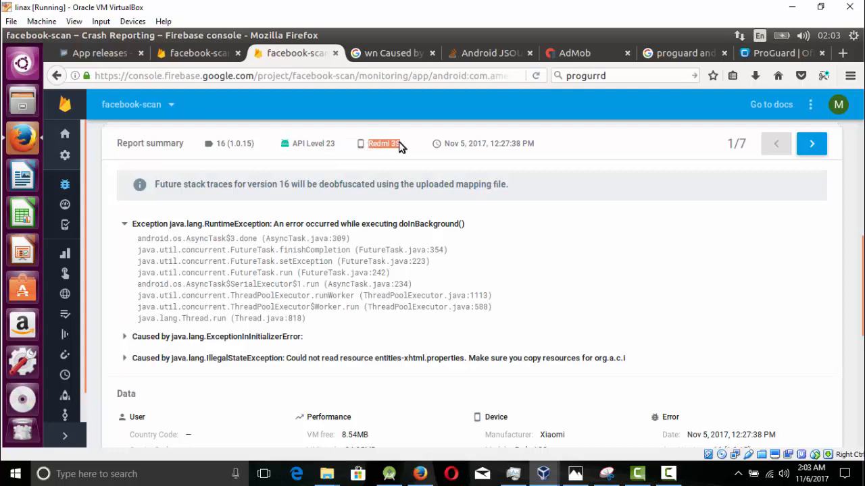
pyautogui.scroll(-3)
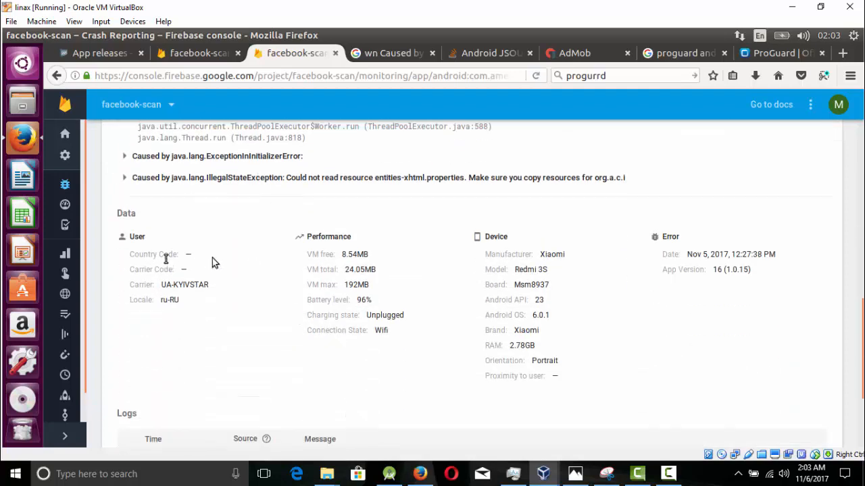
pyautogui.doubleClick(354, 254)
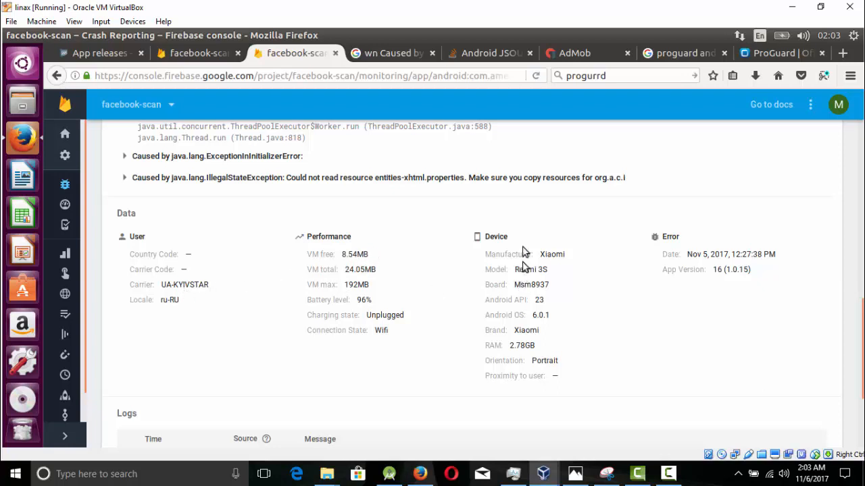
pyautogui.moveTo(539, 354)
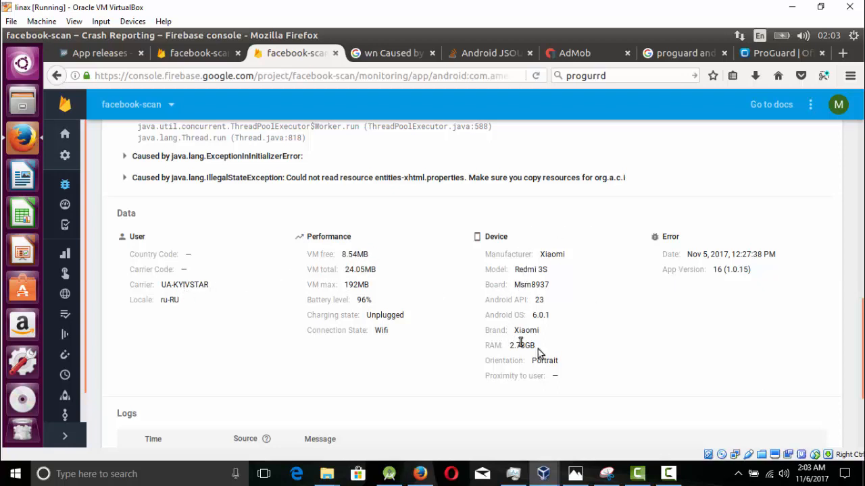
pyautogui.doubleClick(521, 346)
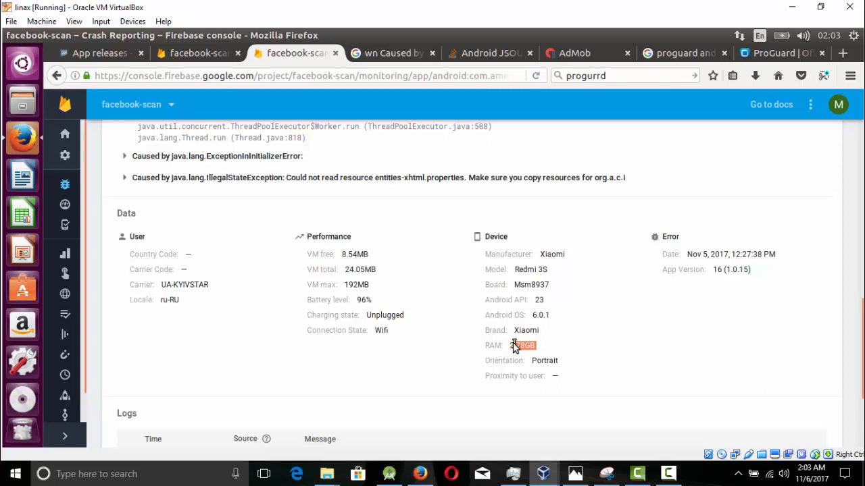
pyautogui.moveTo(538, 303)
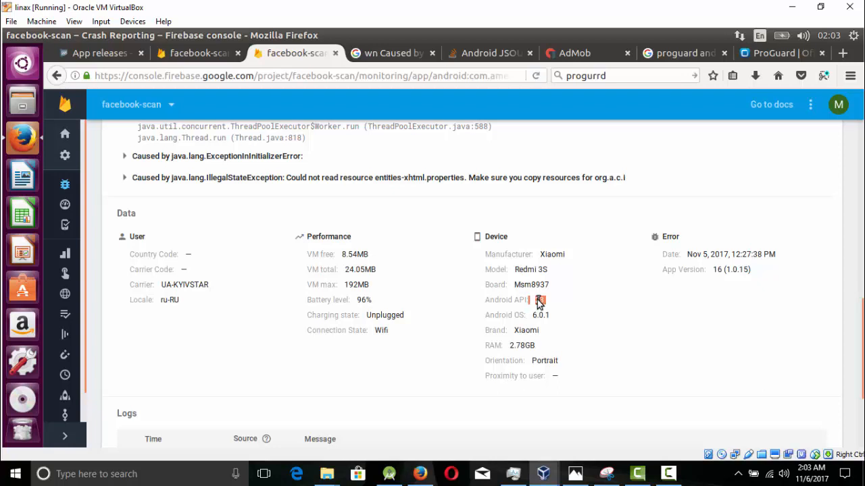
pyautogui.scroll(3)
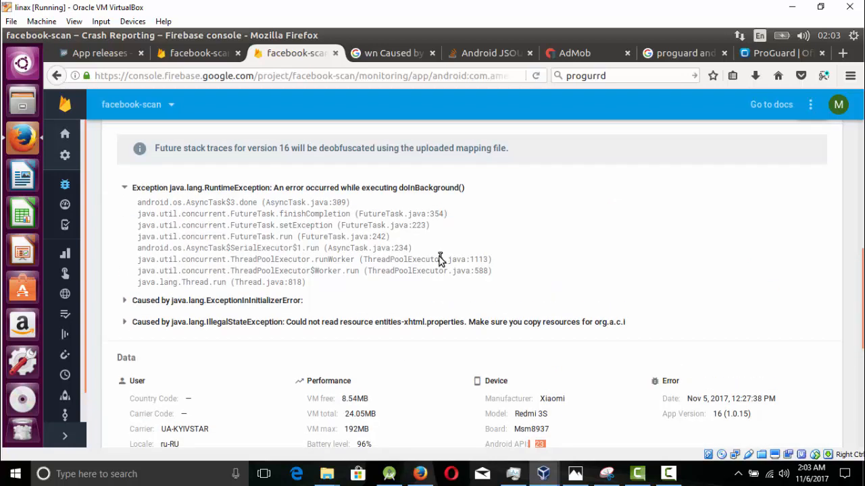
pyautogui.moveTo(437, 259)
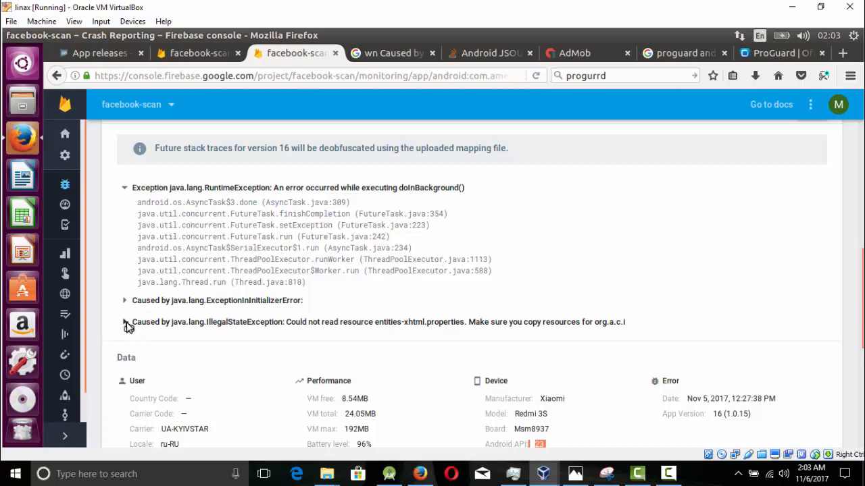
pyautogui.click(124, 321)
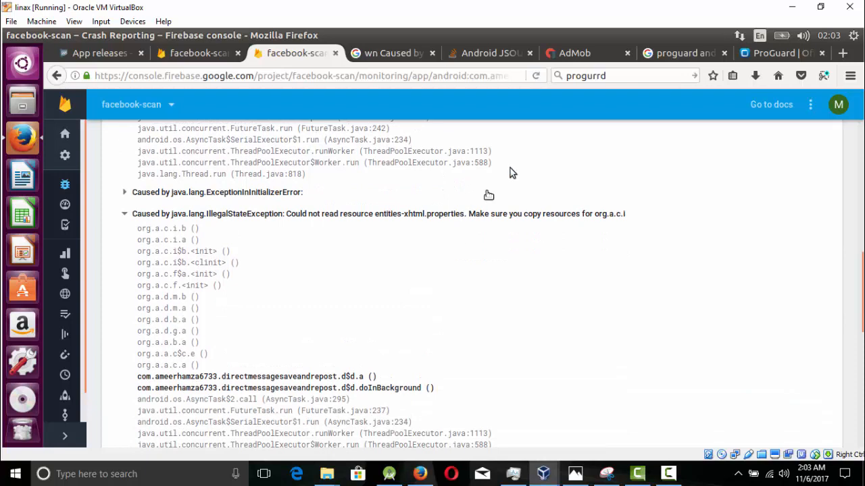
pyautogui.moveTo(554, 108)
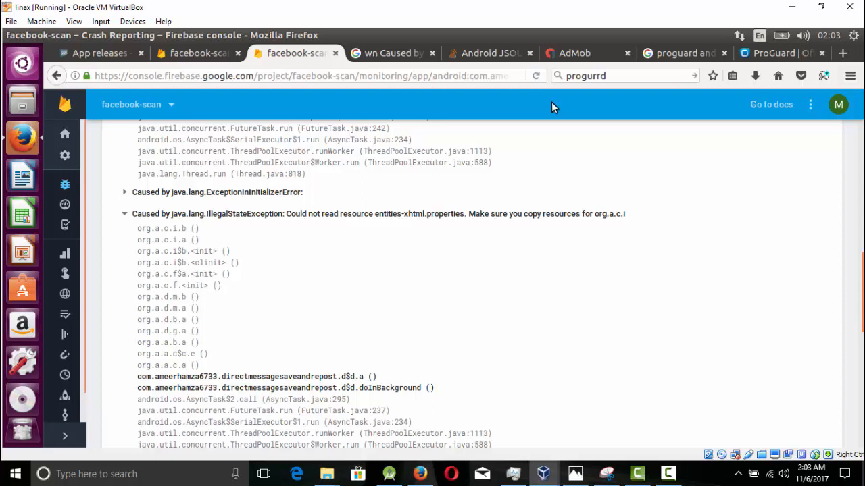
pyautogui.moveTo(223, 255)
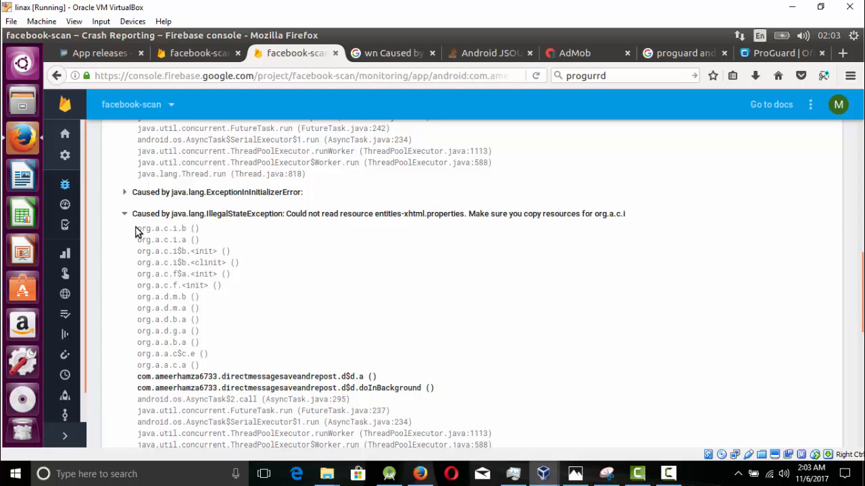
pyautogui.moveTo(144, 235)
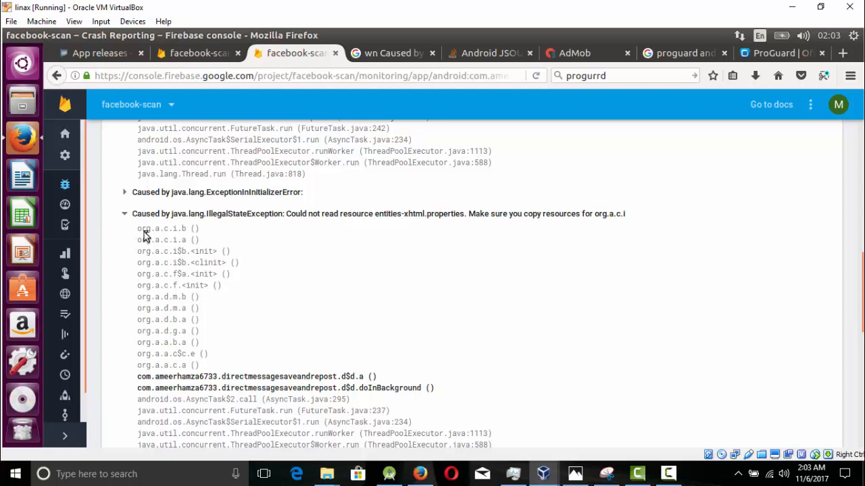
pyautogui.click(125, 214)
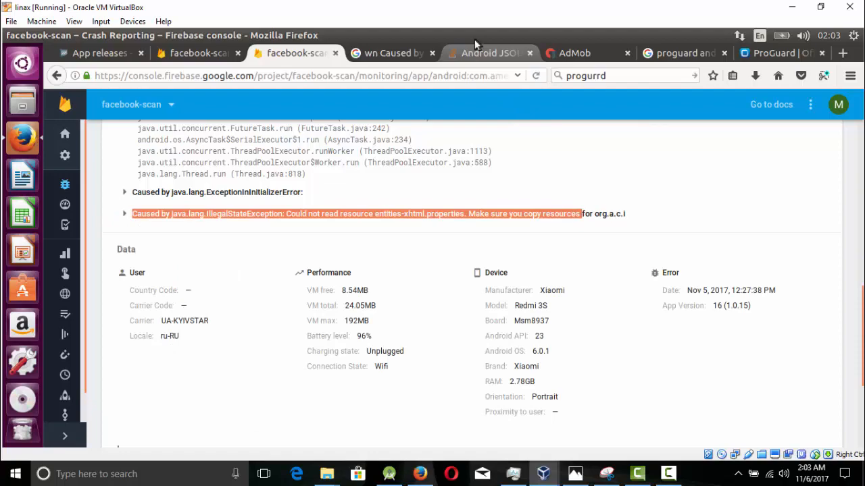
# Step: Read the Stack Overflow answer's '-keep class org.jsoup.**' ProGuard rule, then return to the Firebase issue
pyautogui.click(487, 52)
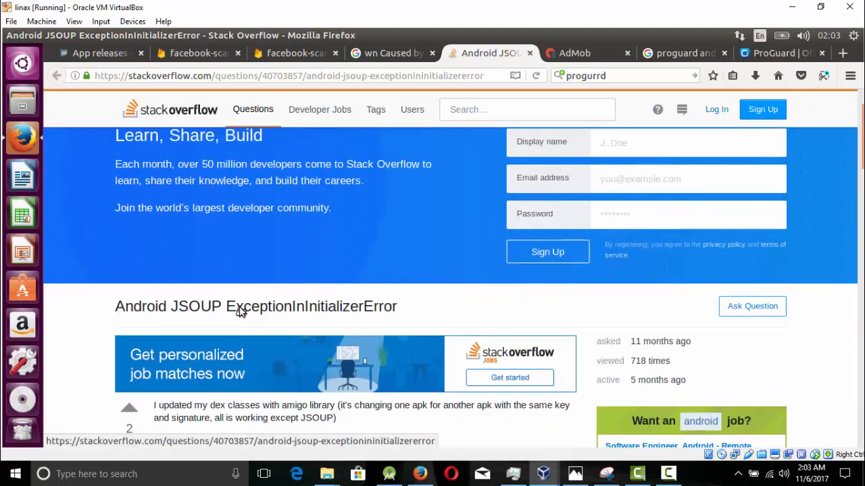
pyautogui.scroll(-3)
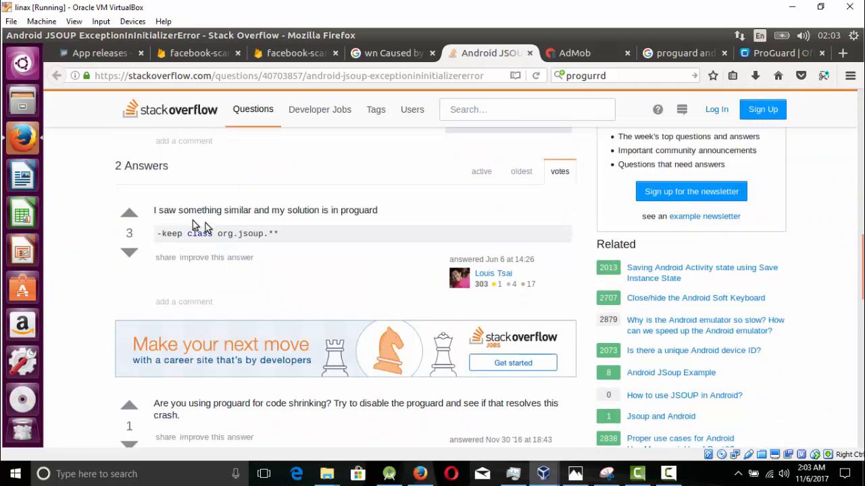
pyautogui.moveTo(154, 211); pyautogui.dragTo(331, 211)
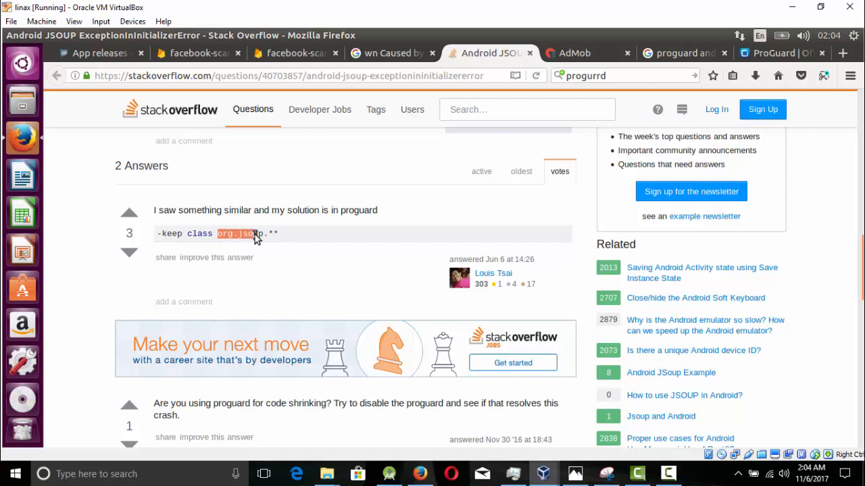
pyautogui.doubleClick(251, 234)
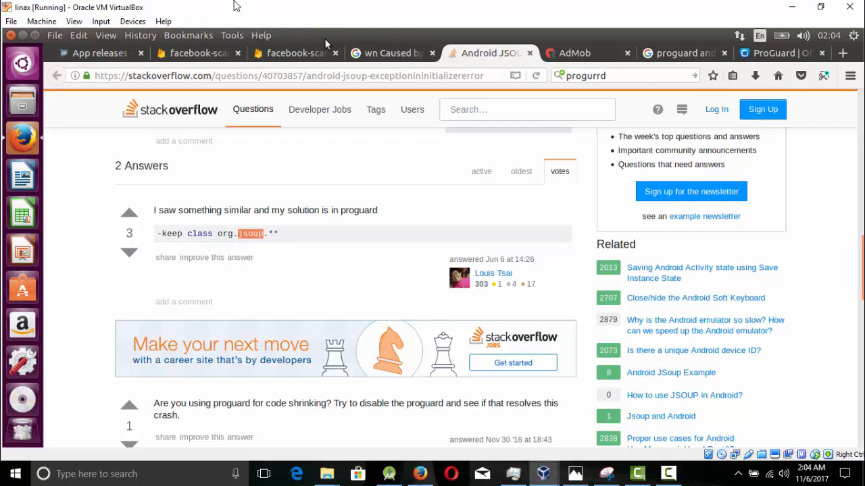
pyautogui.click(295, 53)
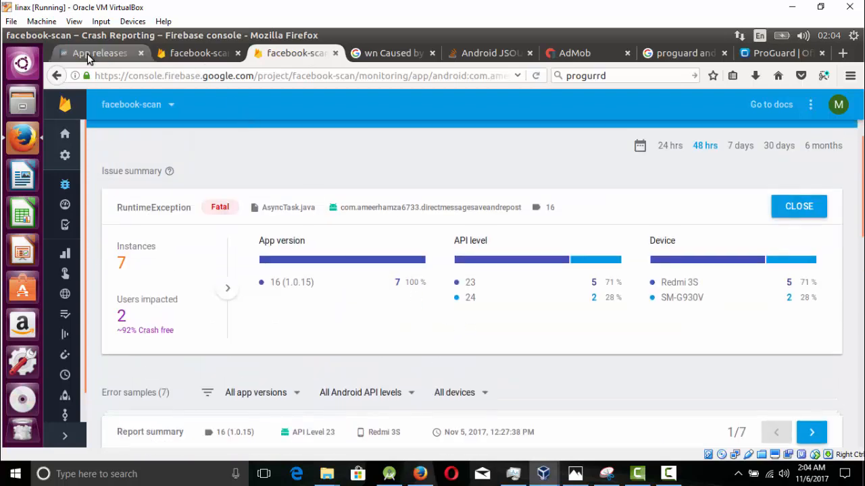
# Step: Return to the Play Console App releases page listing production release 1.0.16 for the Lite app
pyautogui.click(100, 52)
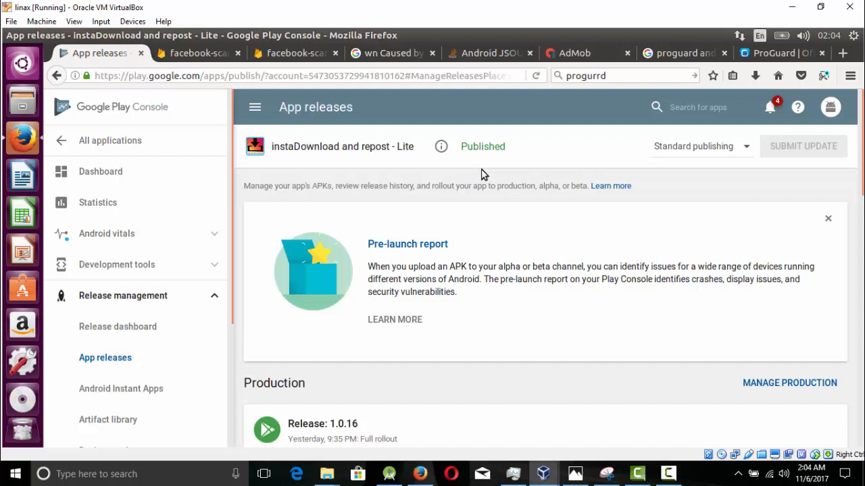
pyautogui.moveTo(300, 91)
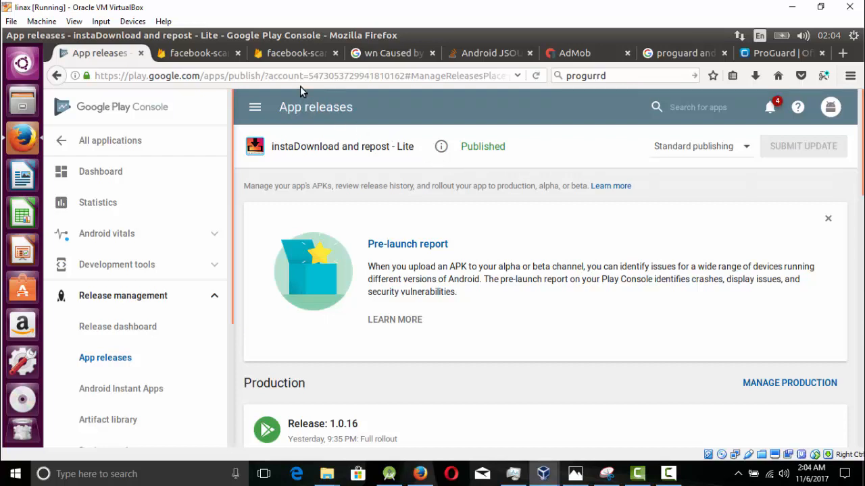
pyautogui.moveTo(312, 106)
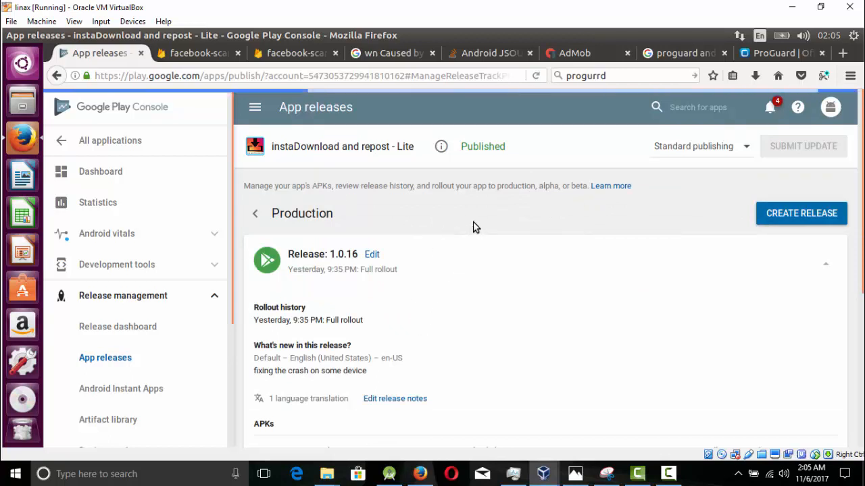
# Step: Create a new production release draft and look through its empty APK and release-notes form
pyautogui.click(801, 213)
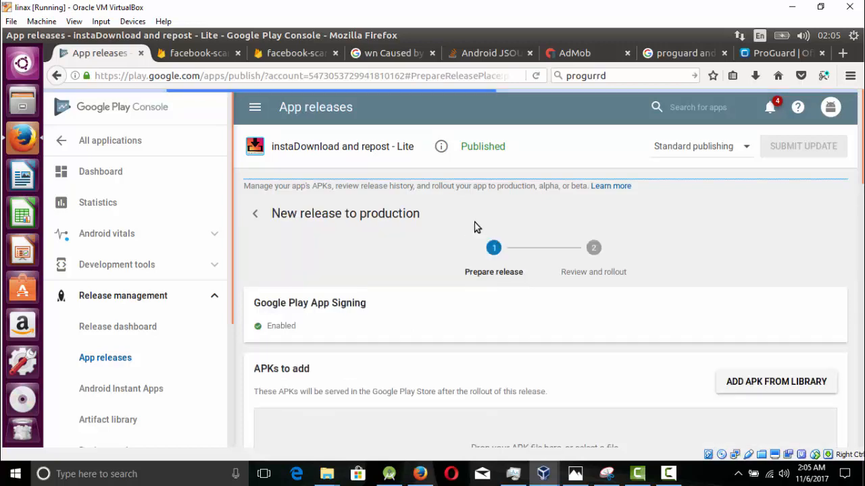
pyautogui.scroll(-3)
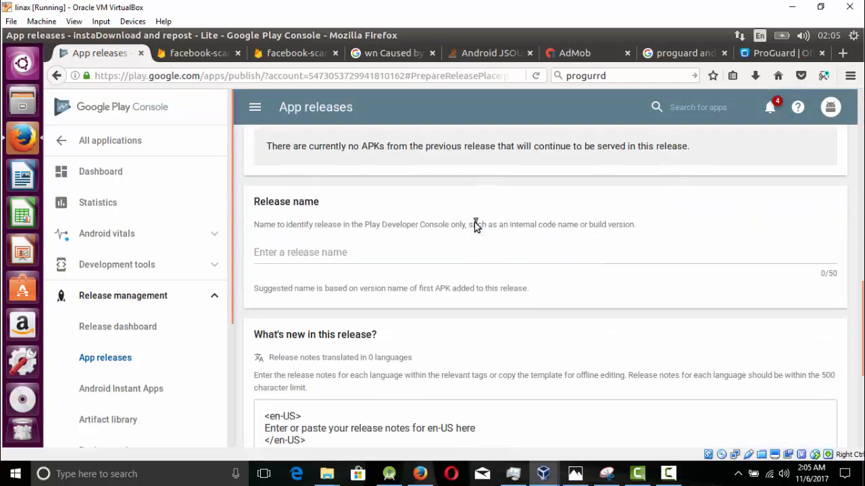
pyautogui.scroll(-3)
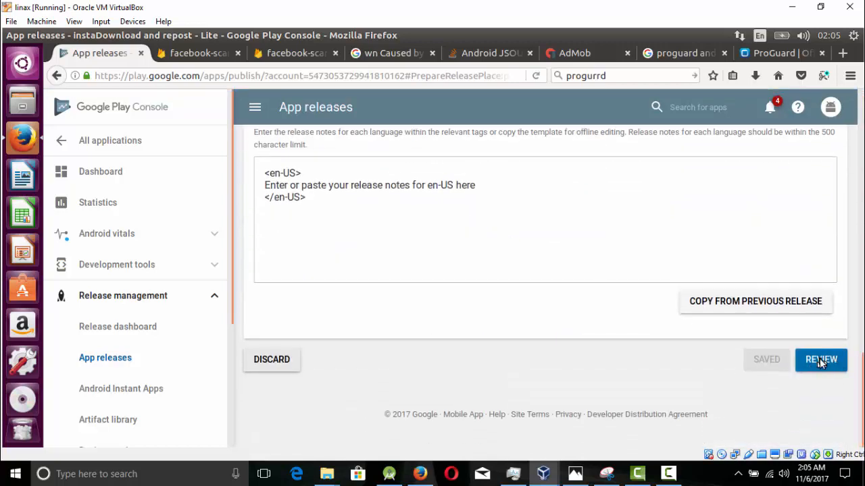
pyautogui.moveTo(776, 362)
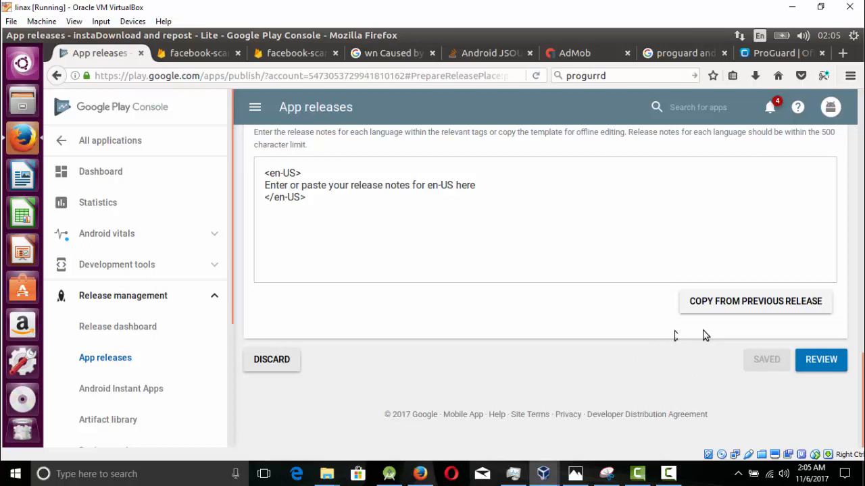
pyautogui.moveTo(719, 335)
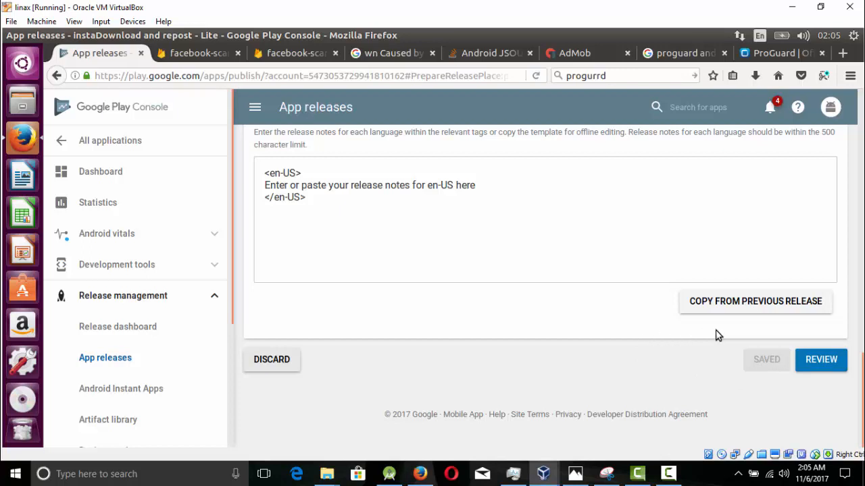
pyautogui.moveTo(538, 300)
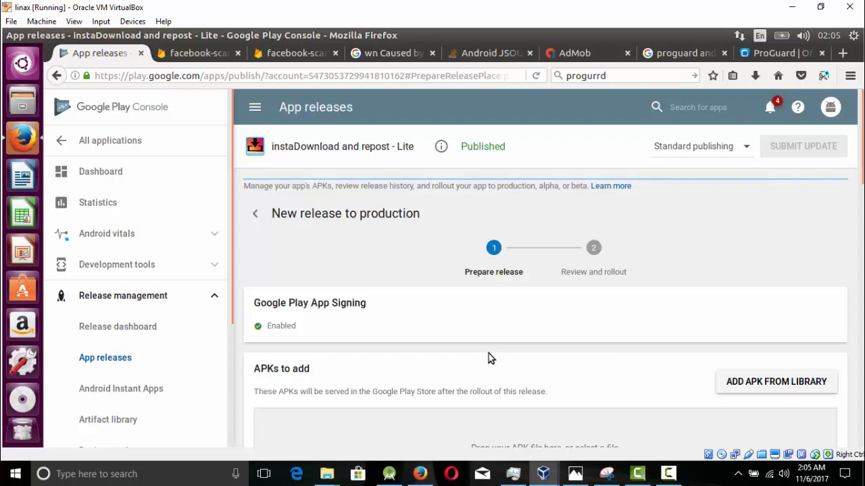
pyautogui.moveTo(454, 308)
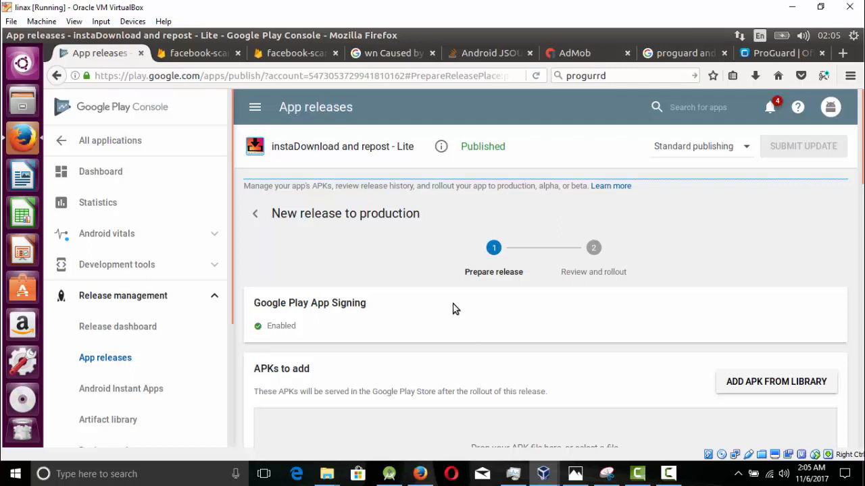